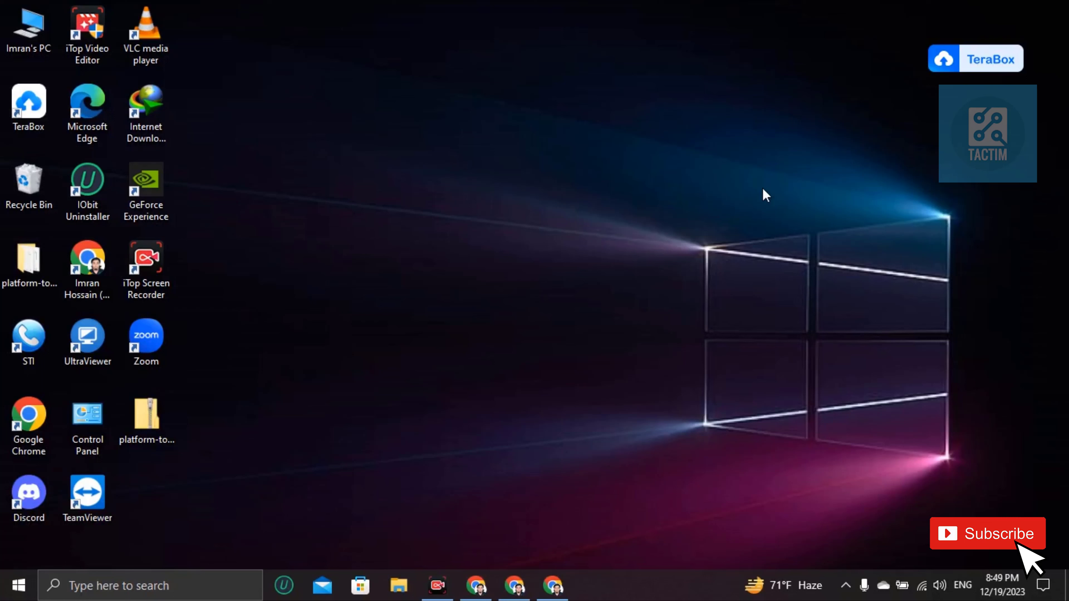
mouse_move(736, 437)
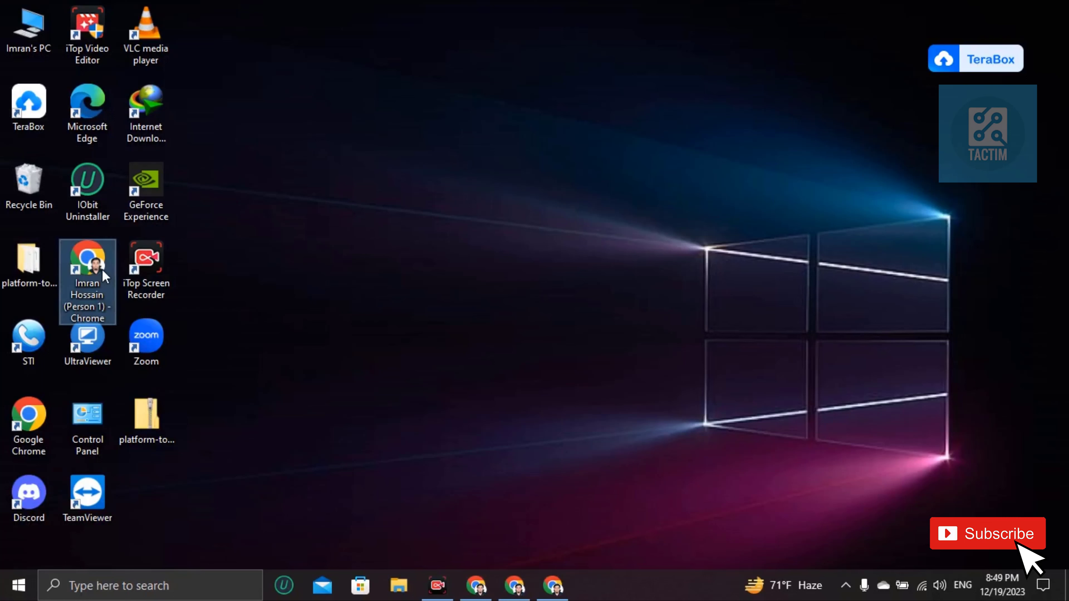
Launch Google Chrome from the desktop using the personal browser profile shortcut.
double_click(87, 262)
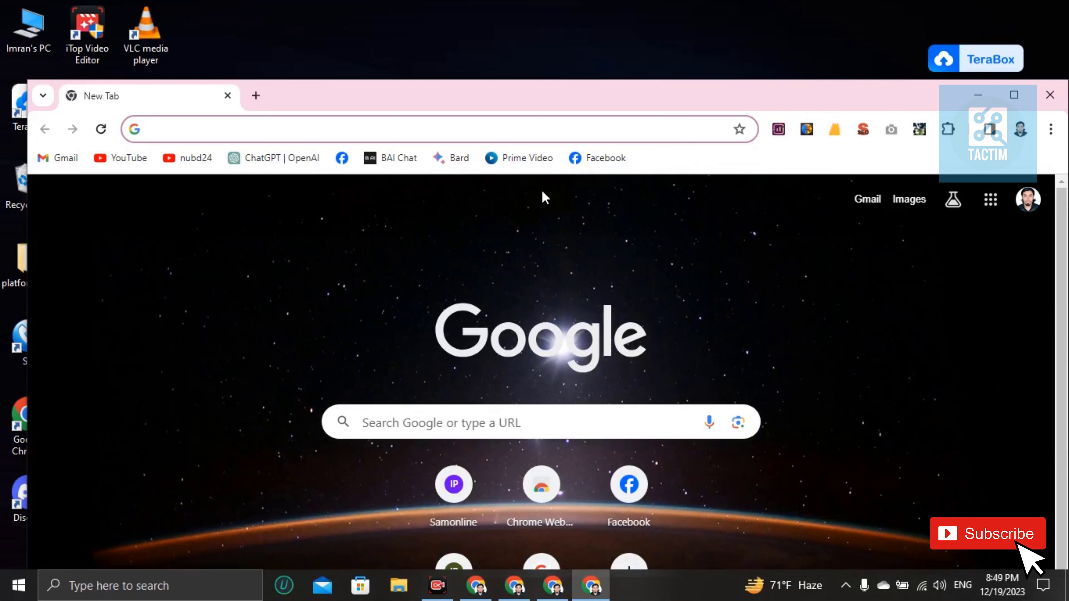
Load the Facebook home feed from the bookmark and bring up the account menu.
click(596, 158)
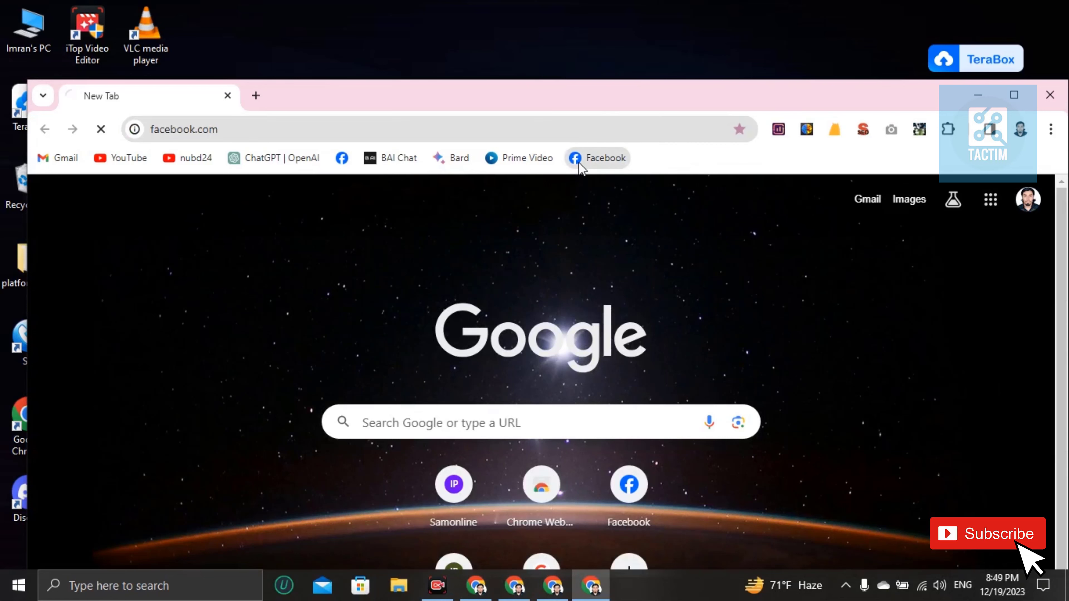
click(596, 157)
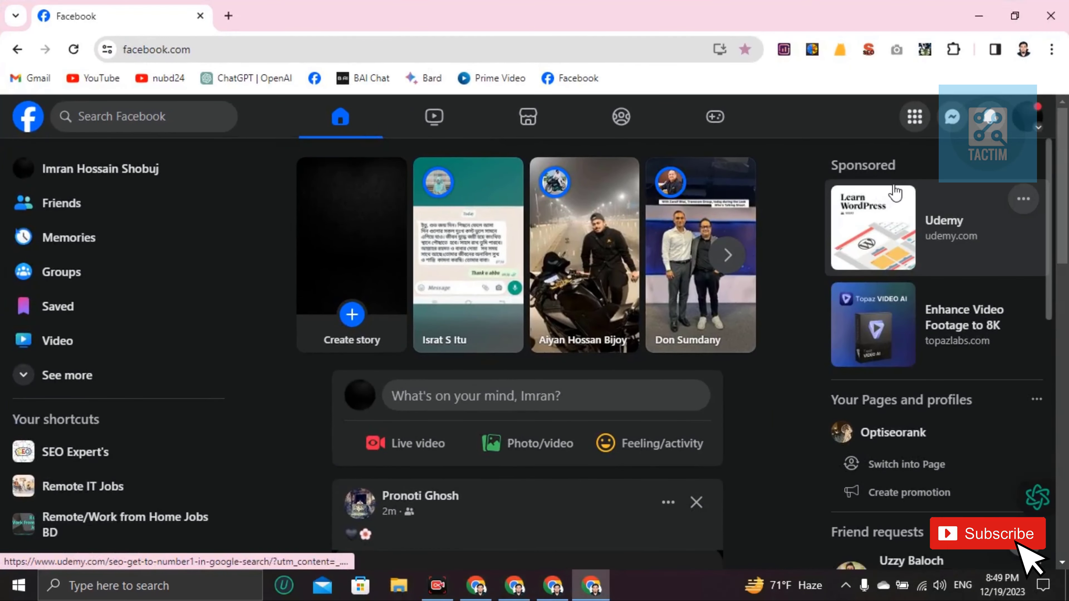
mouse_move(1039, 133)
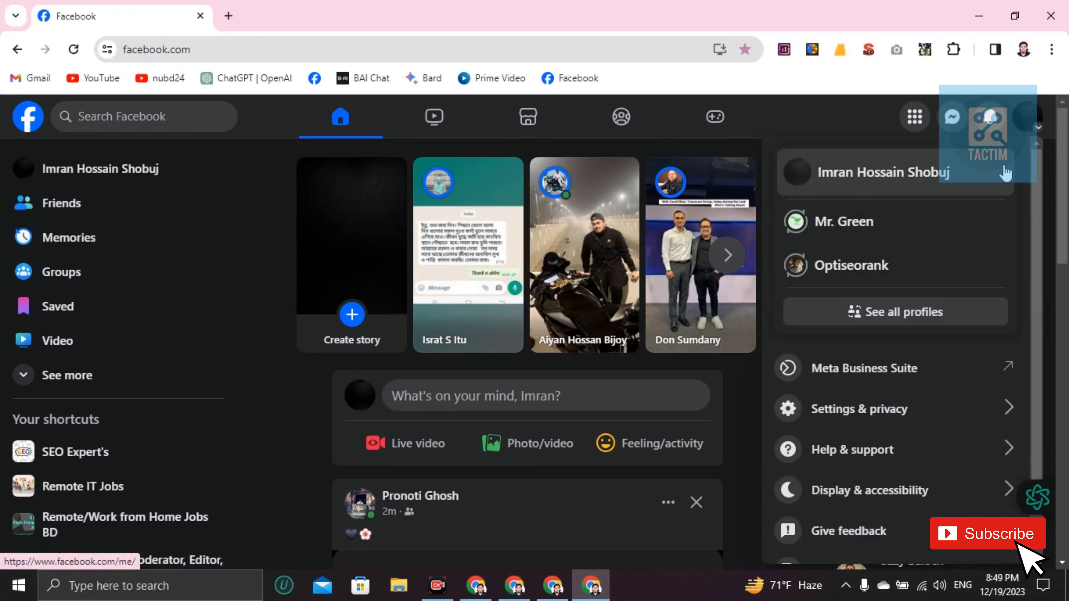
mouse_move(880, 182)
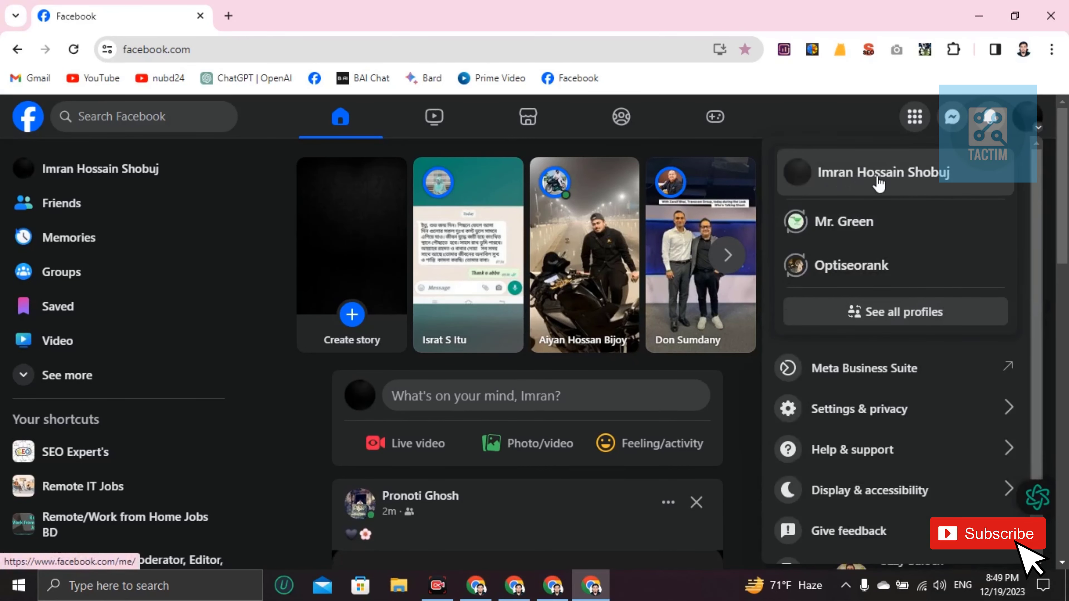
Go to your own locked profile page and show its options menu with View As and Unlock profile.
click(887, 172)
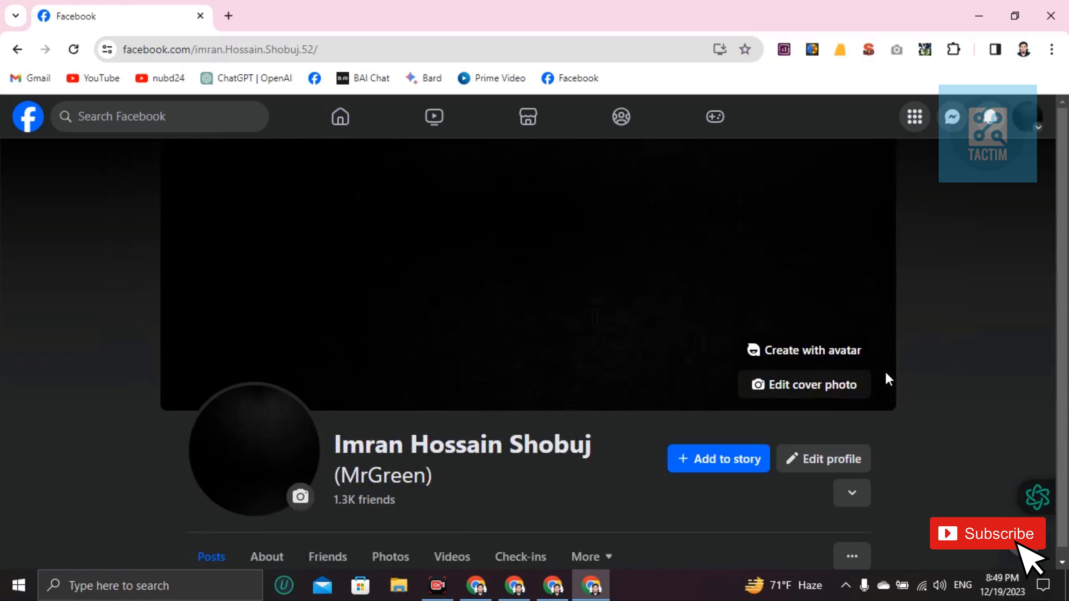
scroll(down, 3)
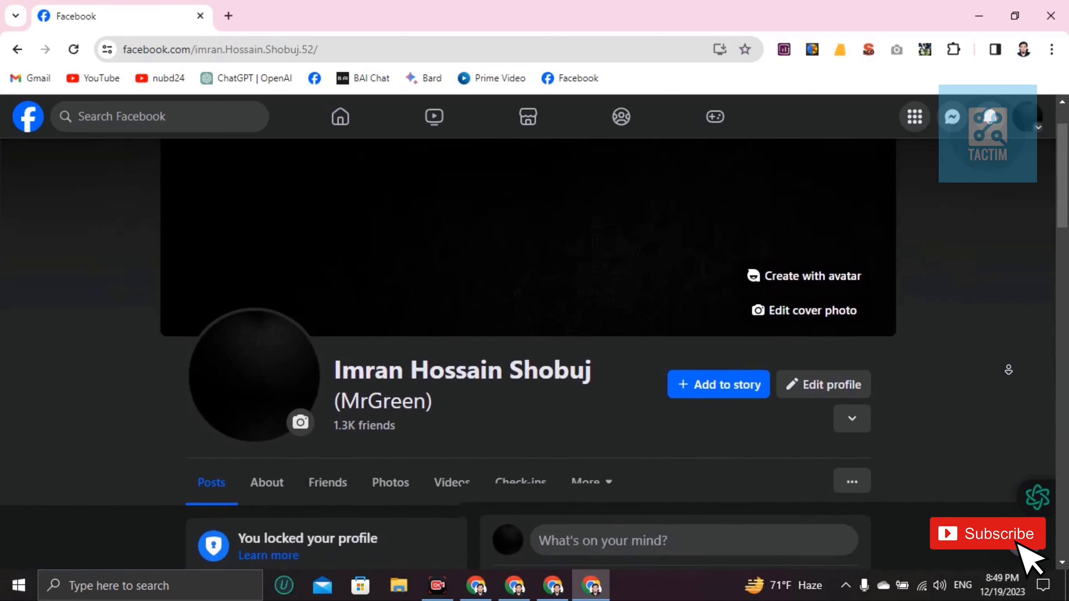
scroll(down, 3)
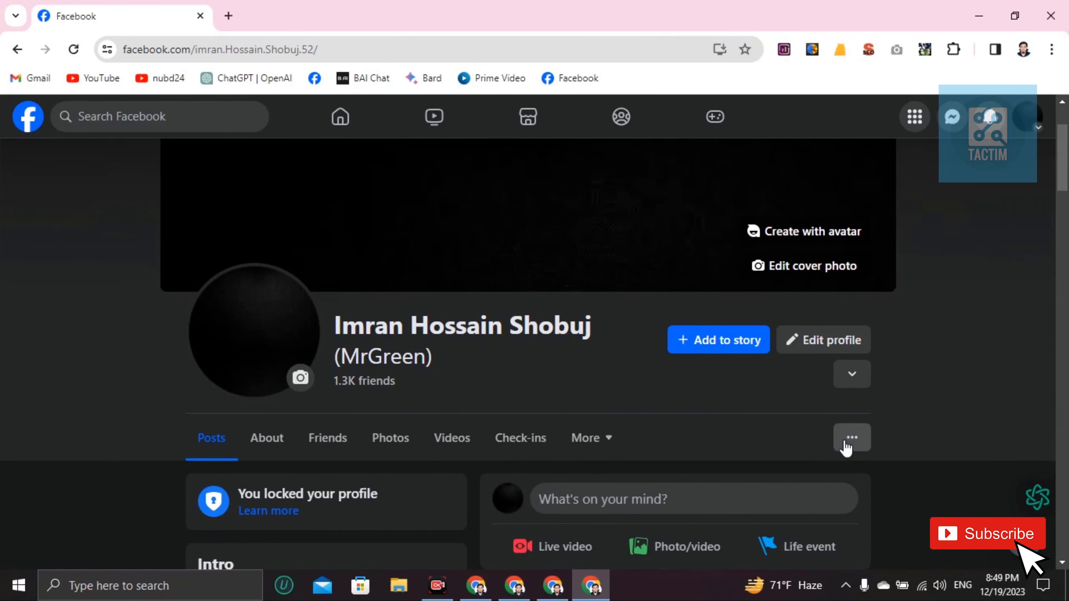
click(851, 438)
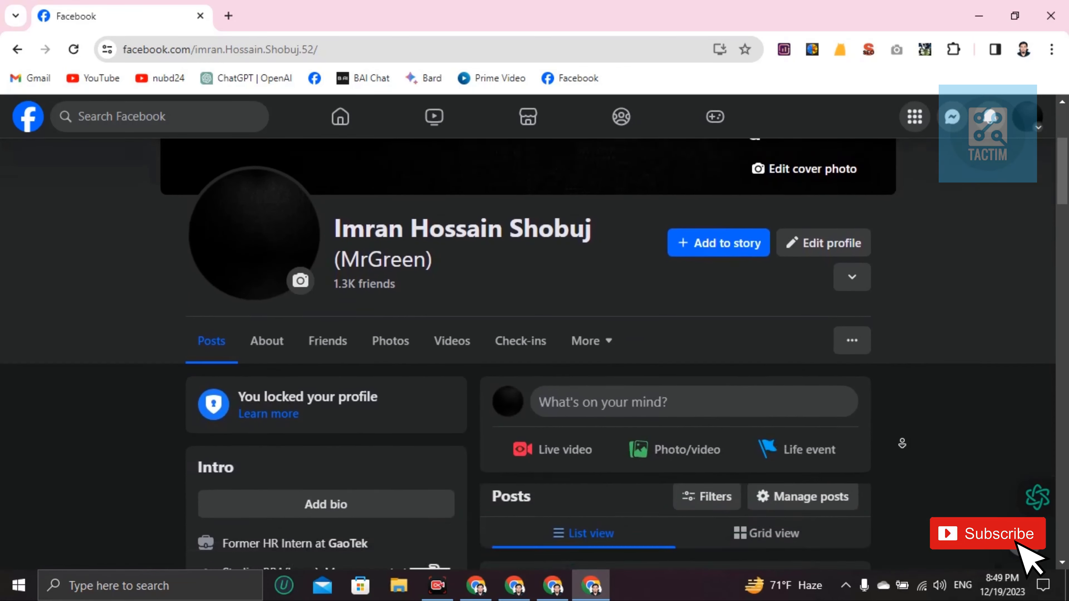
click(851, 340)
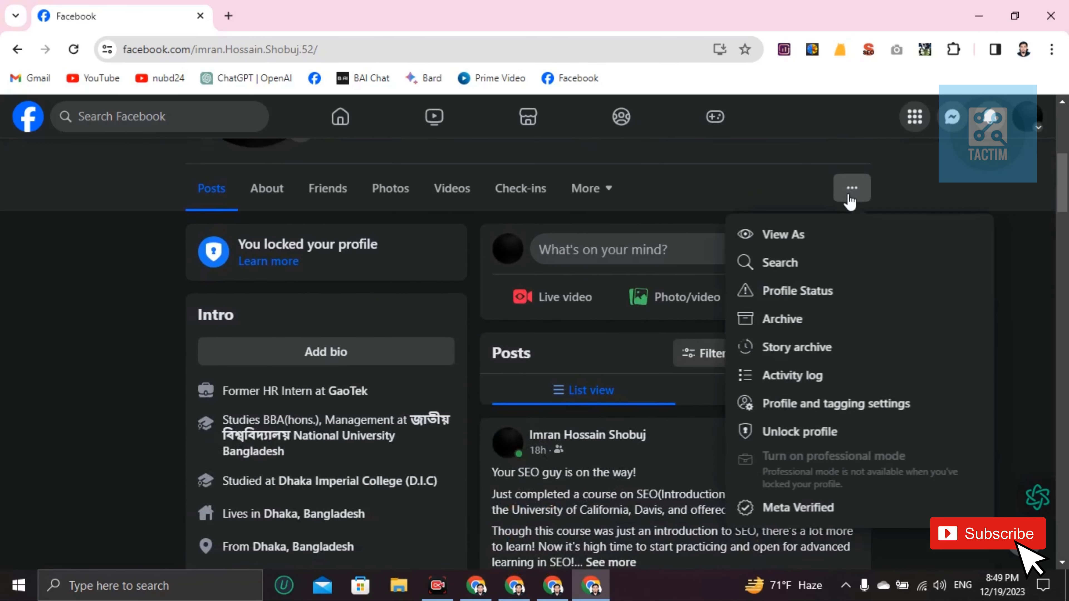
mouse_move(799, 432)
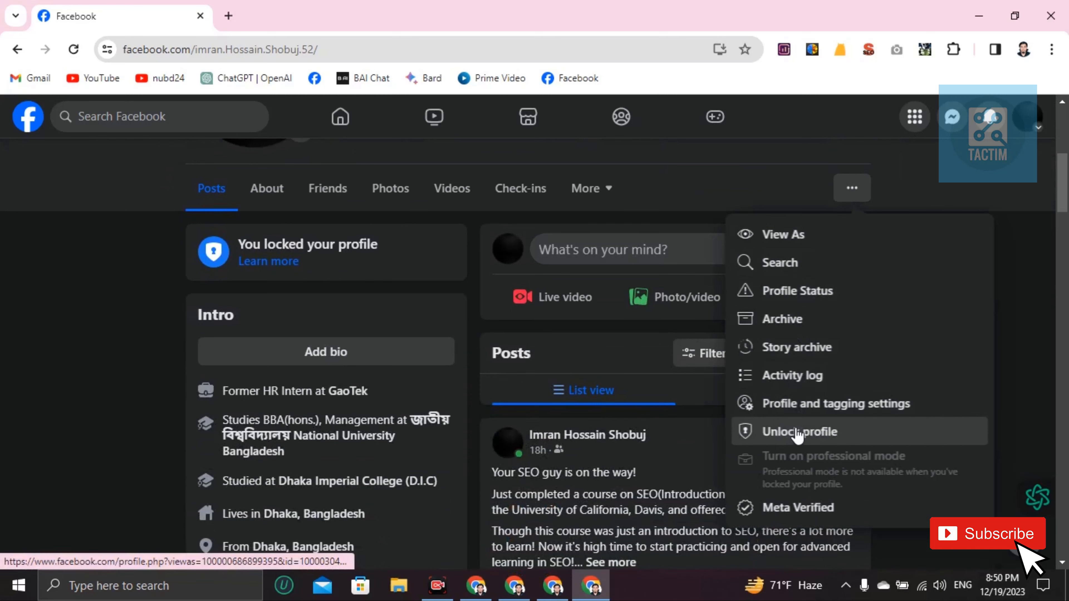
Unlock the profile via Unlock profile and confirm, then view the reloaded profile's posts.
click(801, 432)
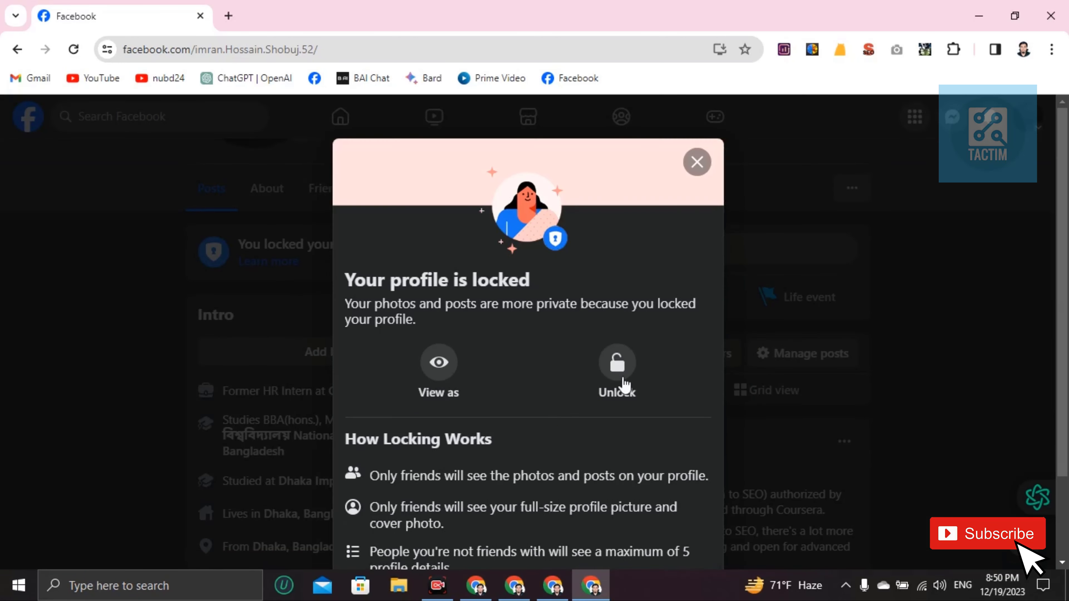
click(616, 372)
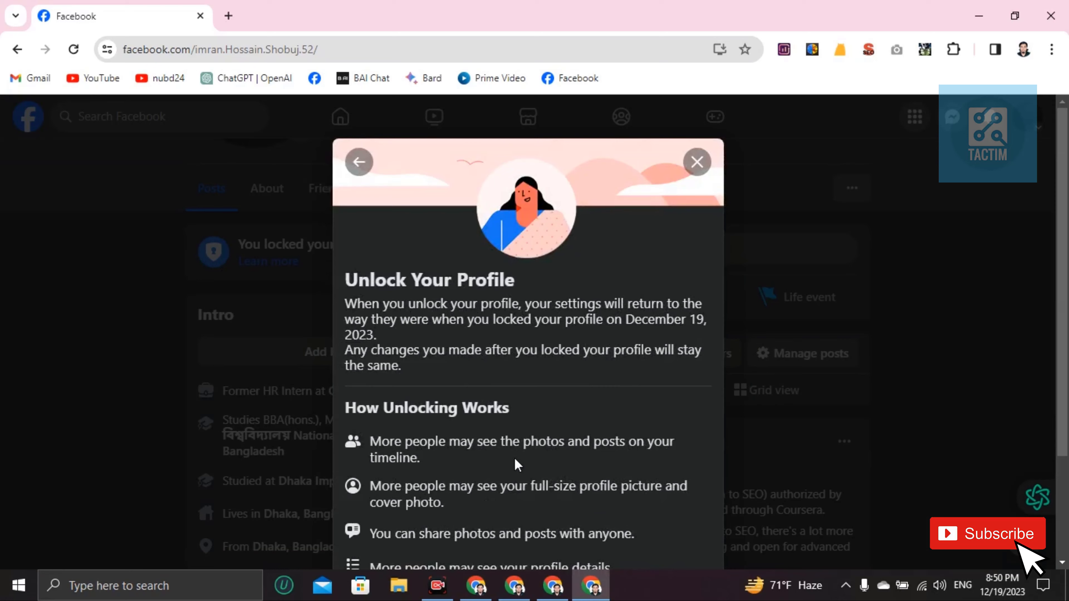
scroll(down, 3)
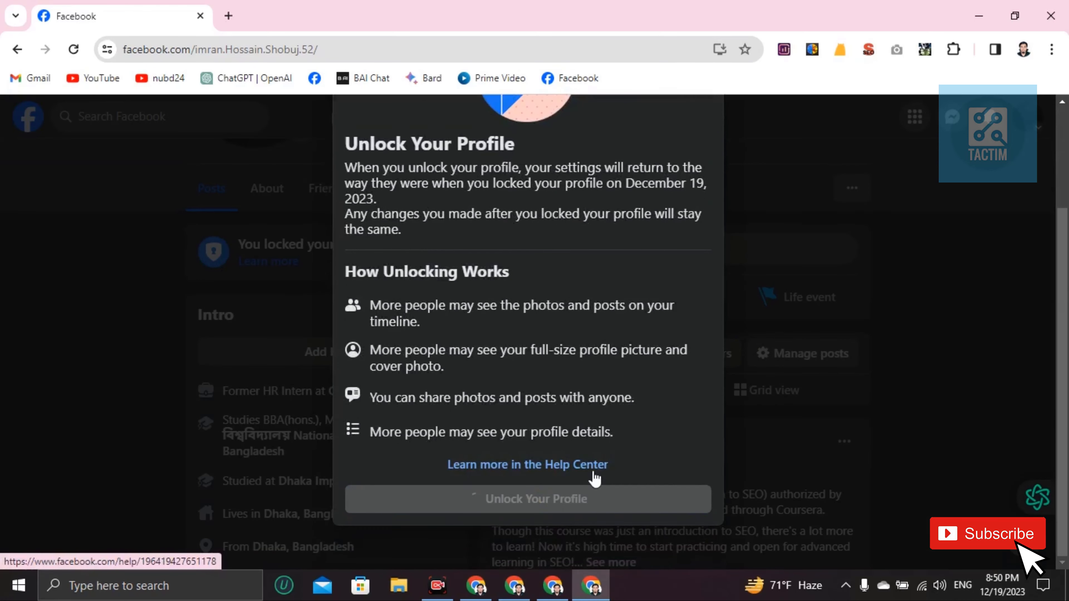
click(528, 498)
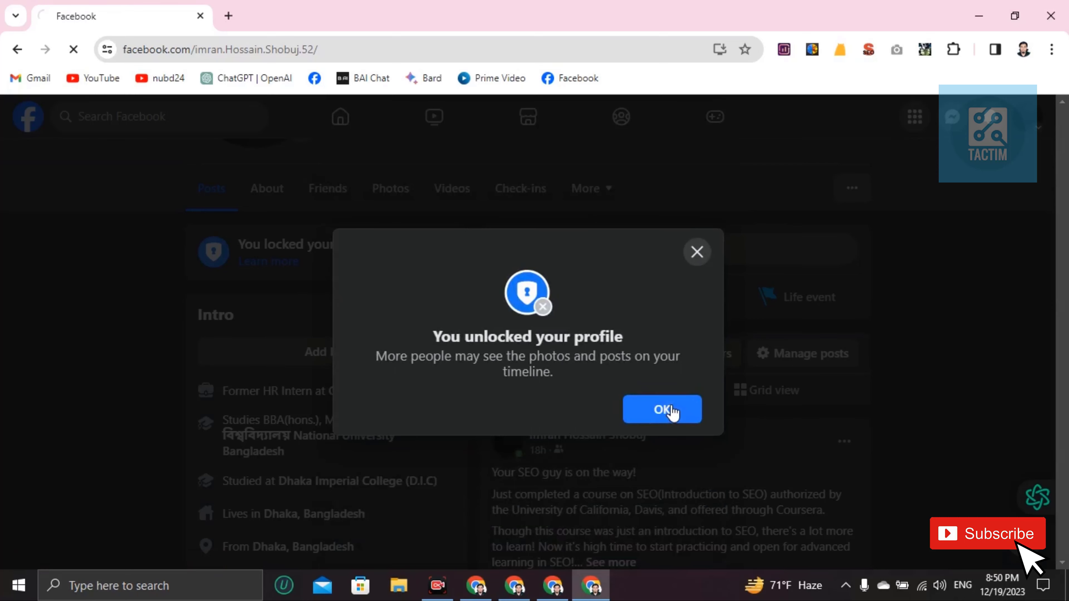
click(661, 409)
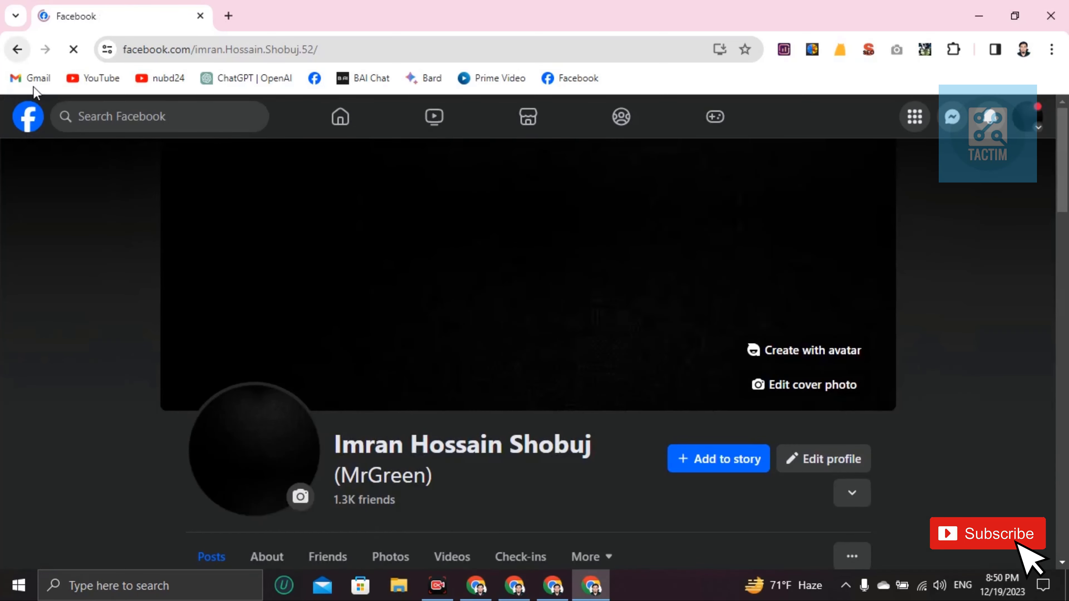
scroll(down, 3)
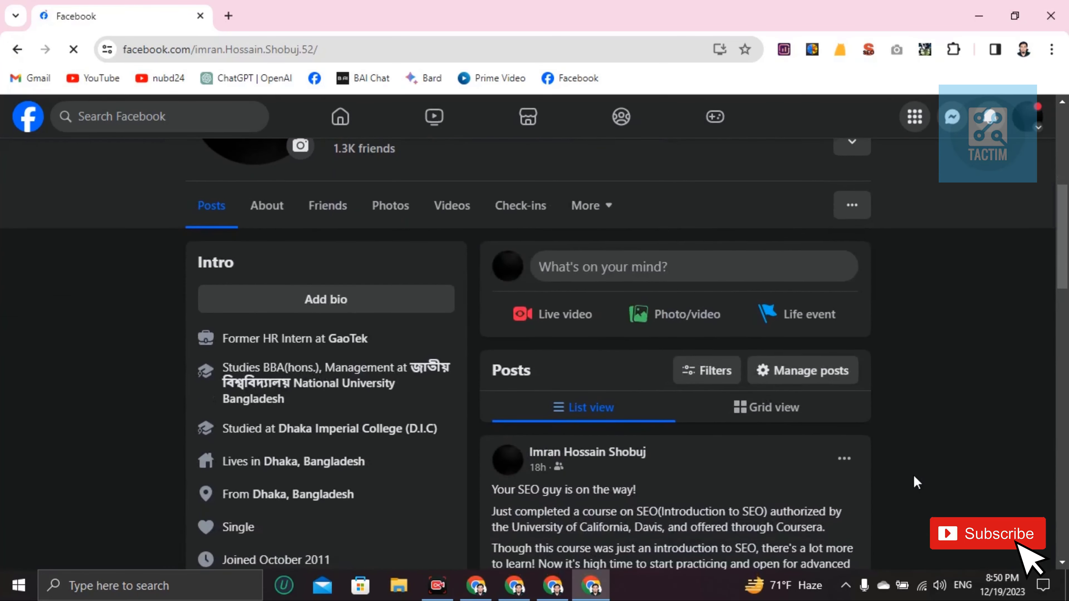
Lock the profile from the three-dot menu with Lock Your Profile and acknowledge the confirmation.
click(851, 206)
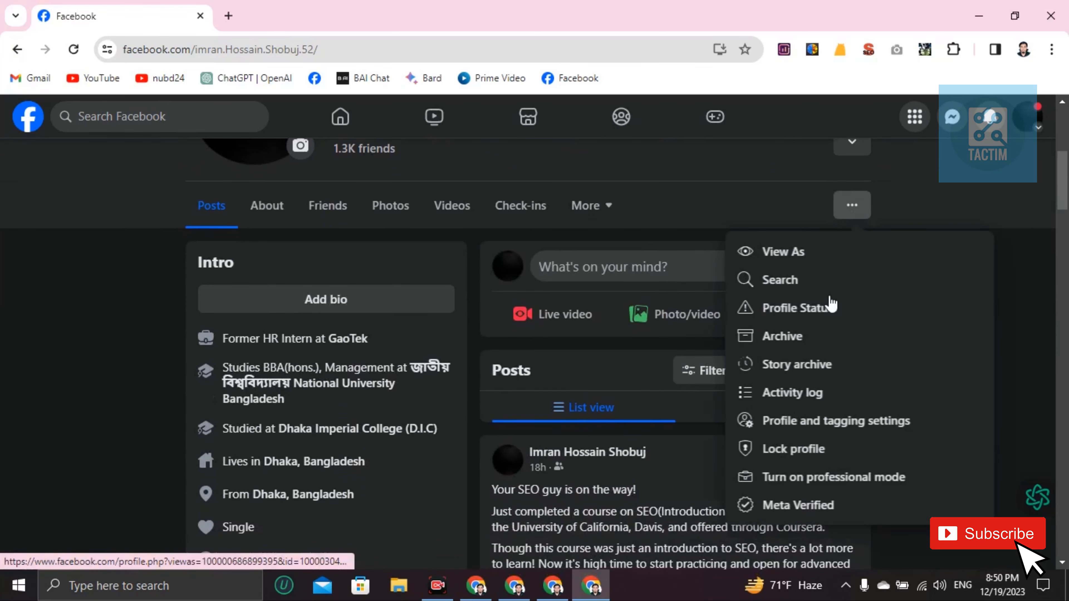
mouse_move(808, 448)
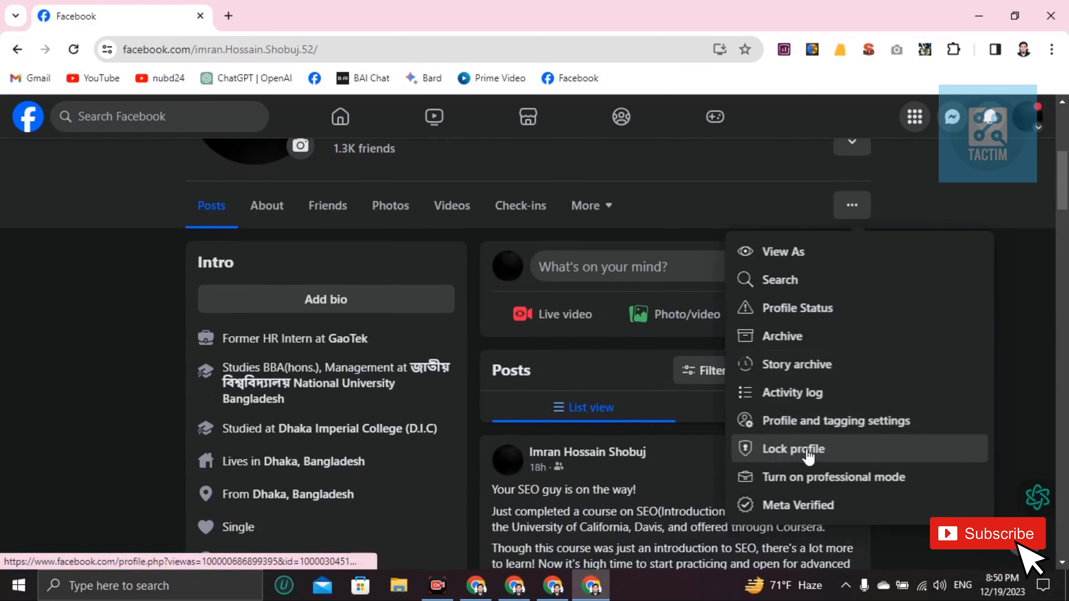
click(792, 449)
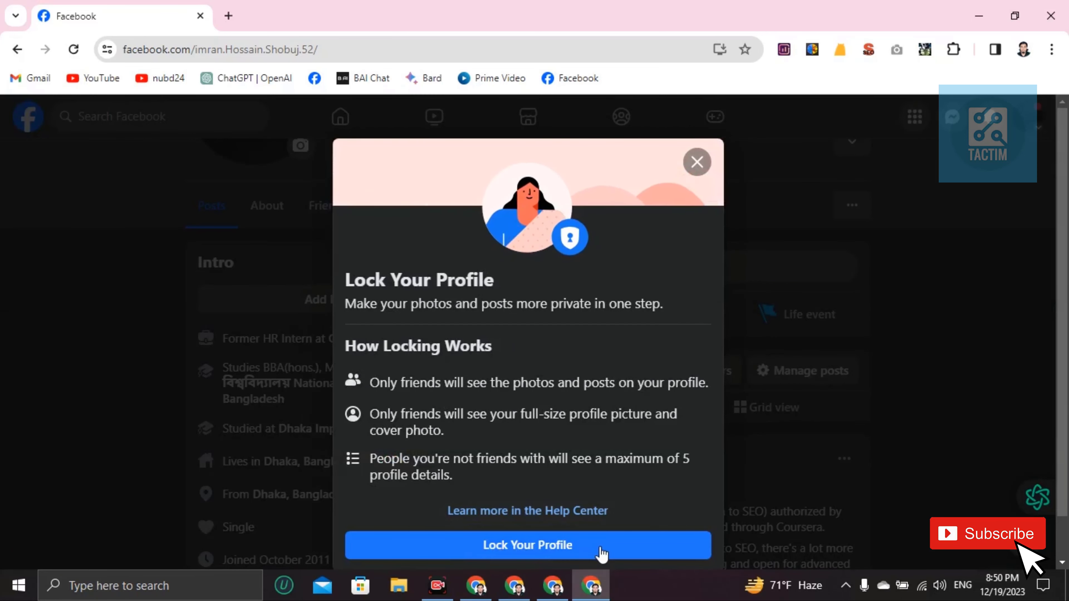
click(528, 544)
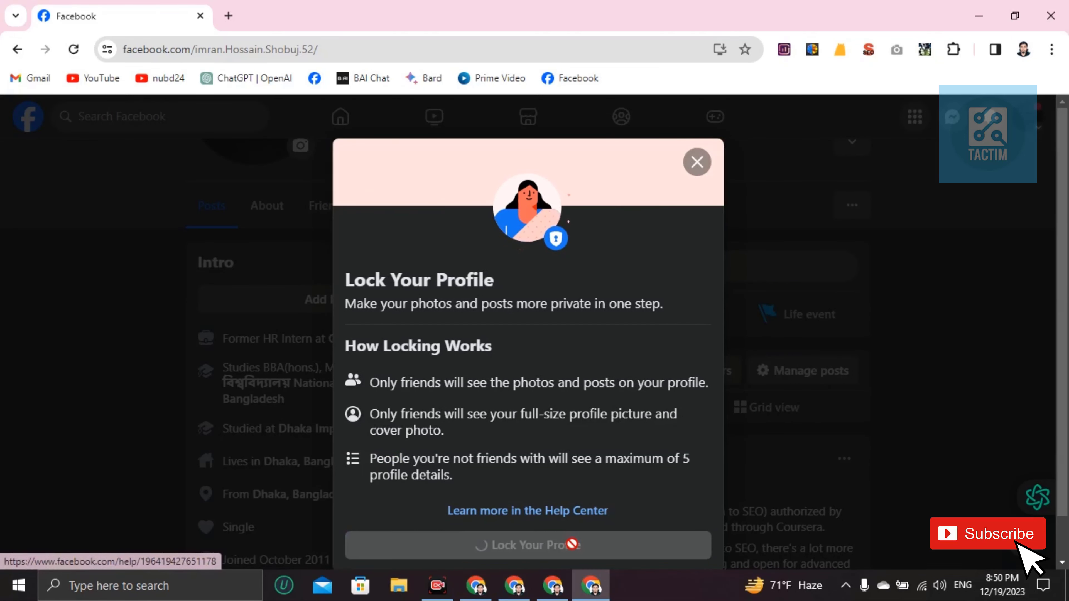
click(527, 545)
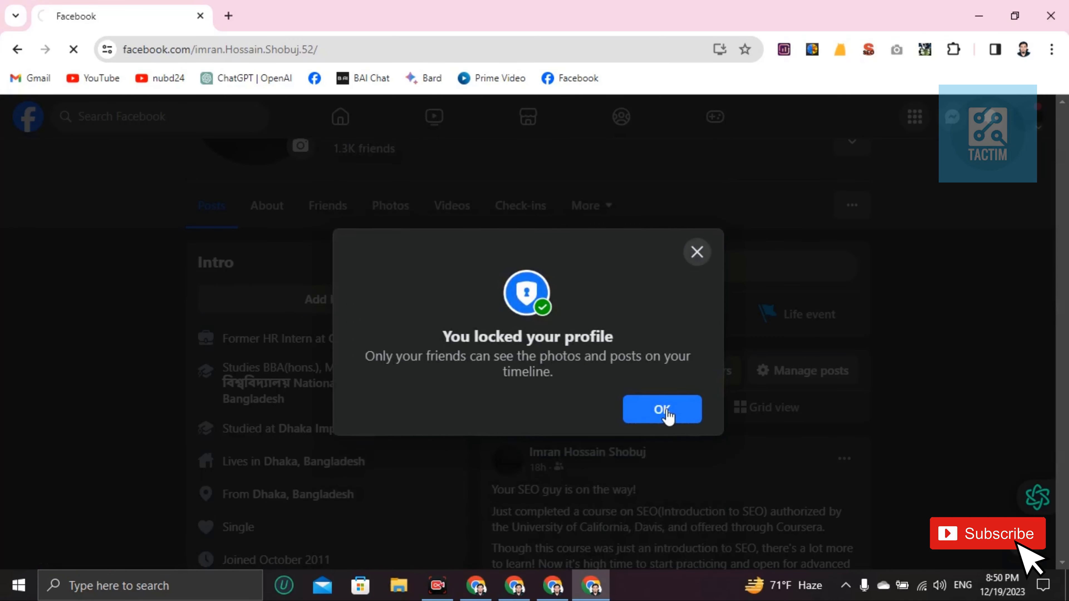
click(660, 410)
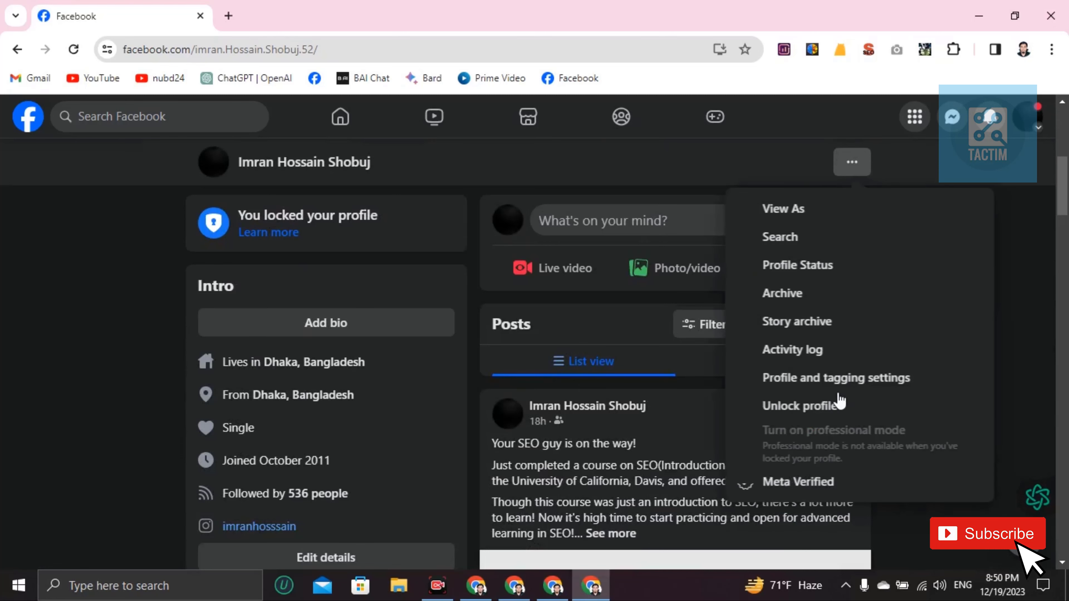
Unlock the profile again with Unlock Your Profile and acknowledge the confirmation.
click(801, 405)
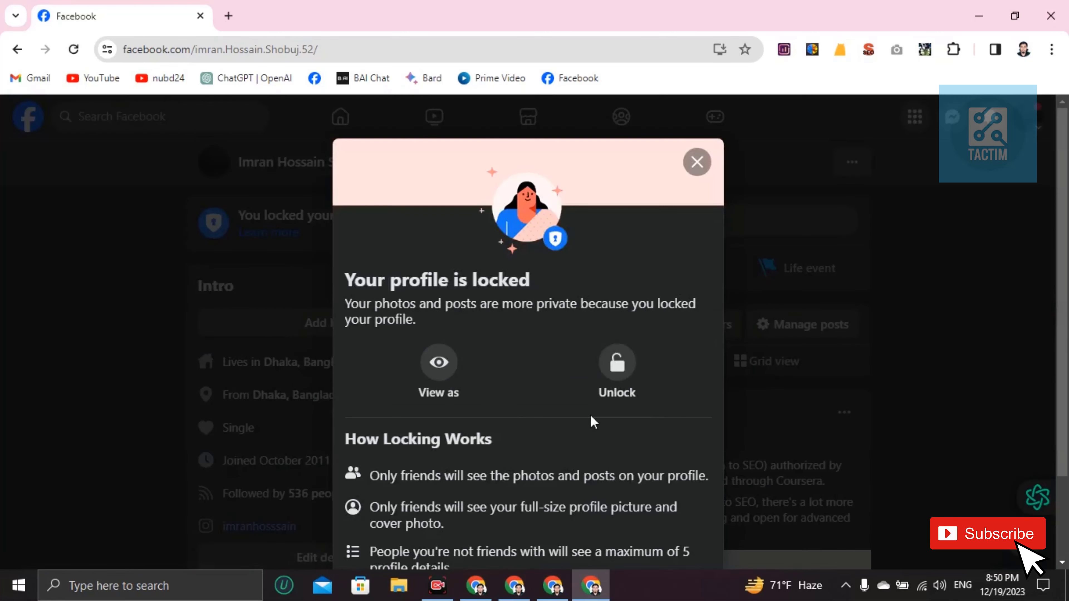
click(615, 371)
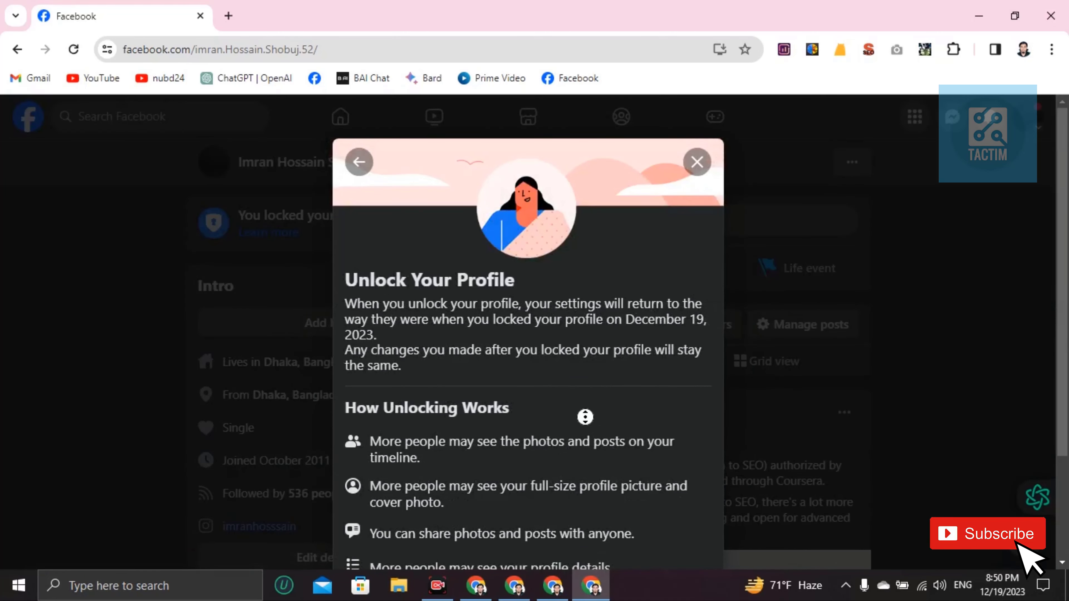
scroll(down, 3)
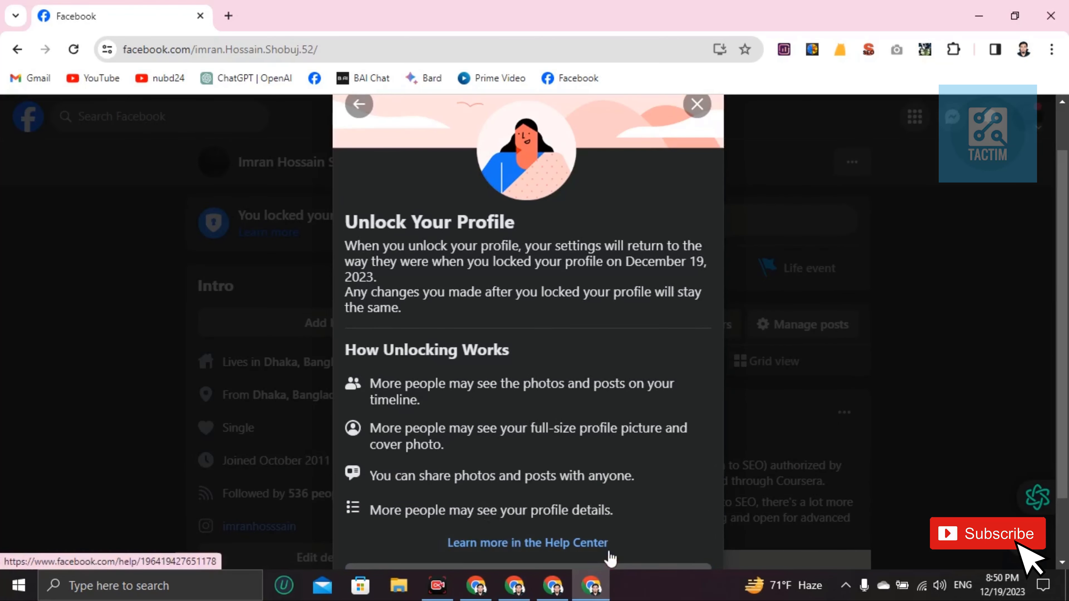
scroll(down, 3)
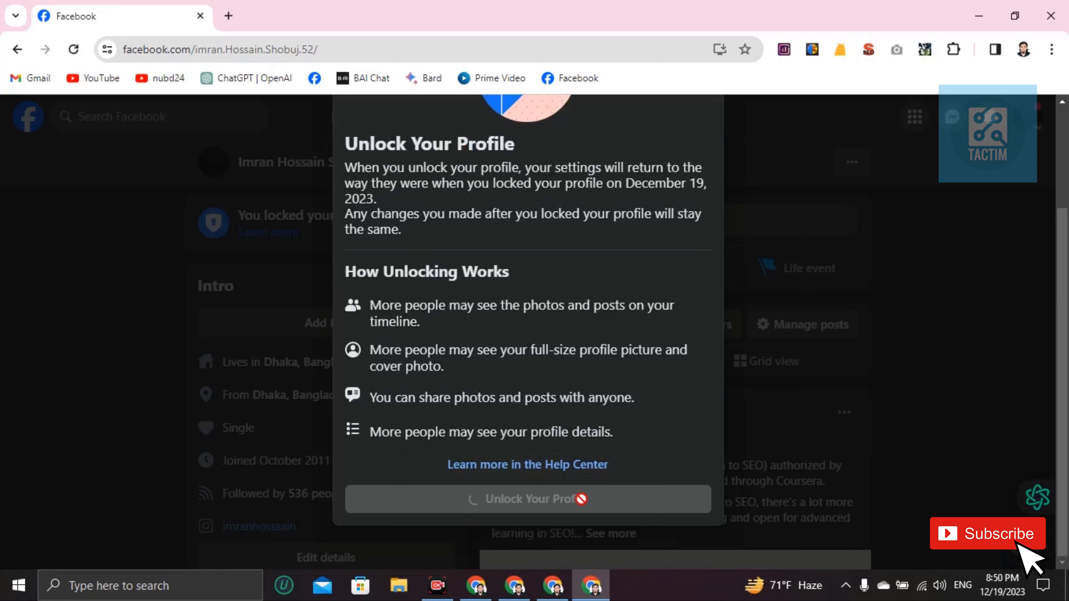
click(527, 499)
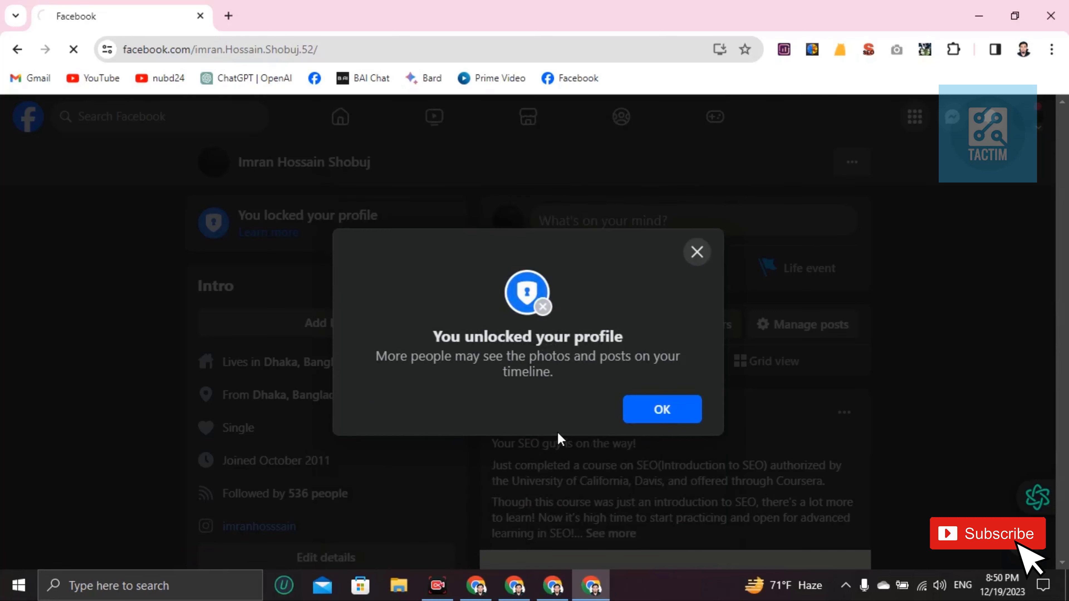
click(661, 409)
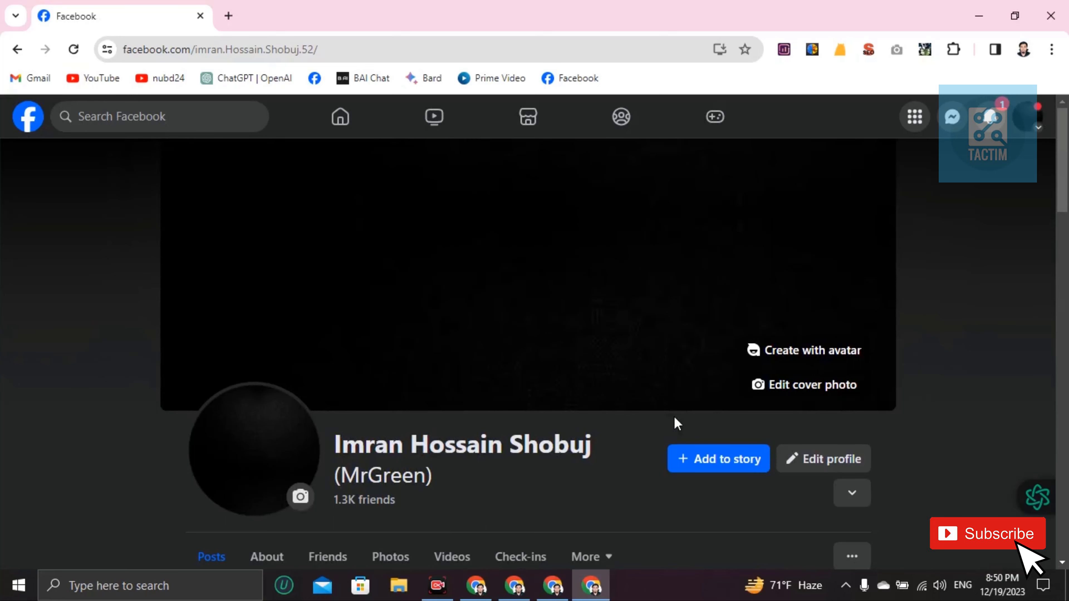
scroll(down, 3)
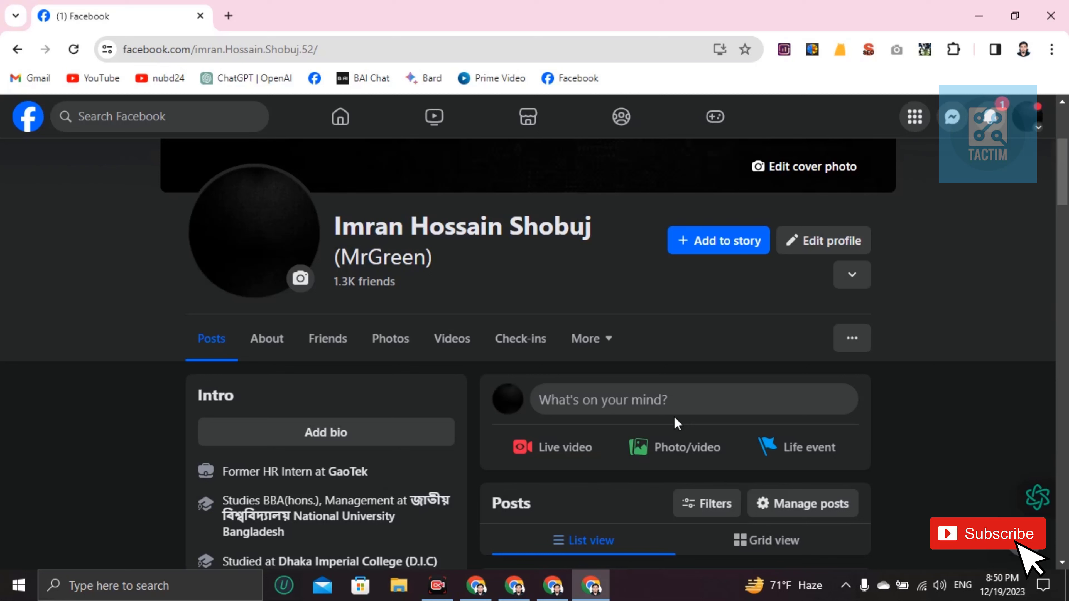
mouse_move(825, 458)
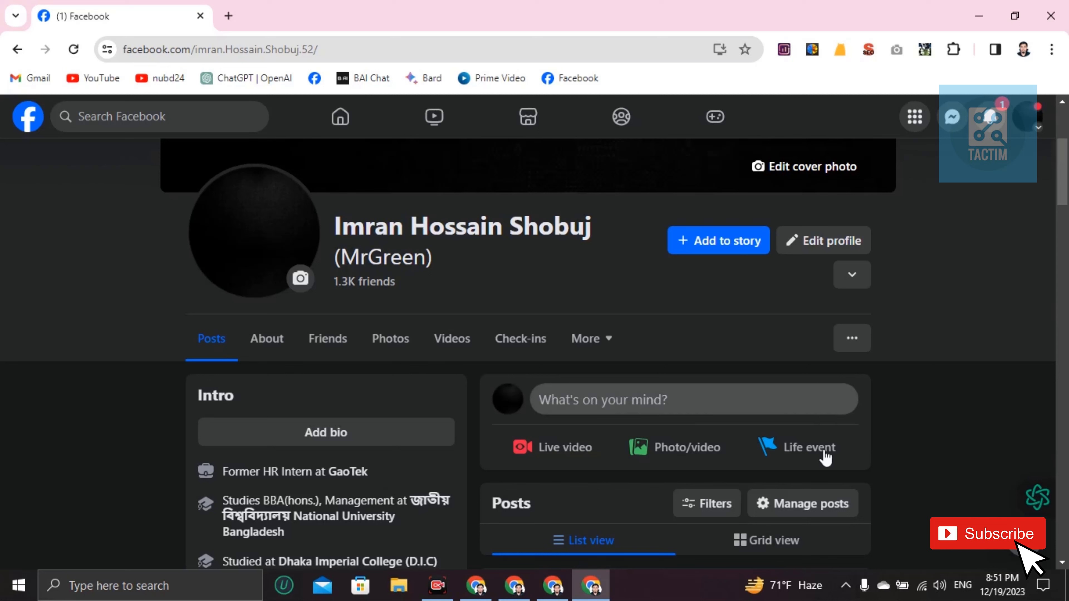